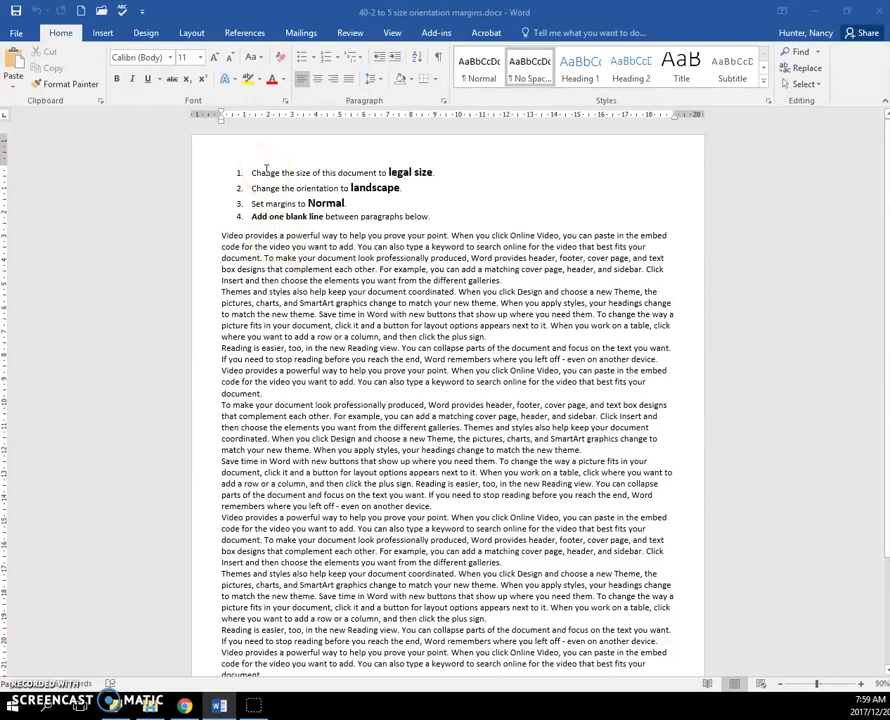
# Check Page Setup's paper size list, which offers only Letter and Custom size, then close it unchanged
pyautogui.click(191, 33)
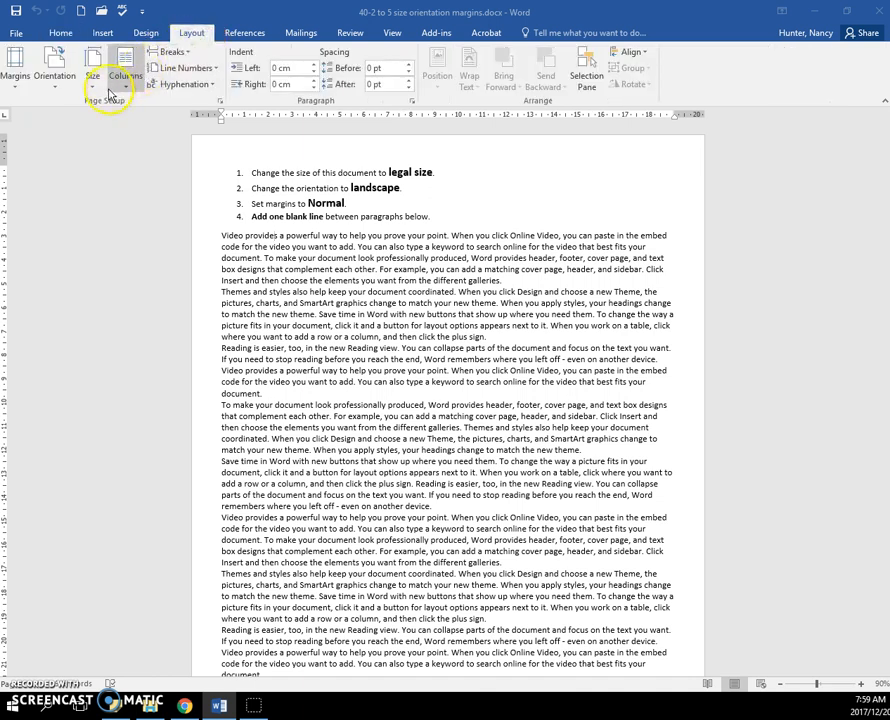
pyautogui.click(92, 65)
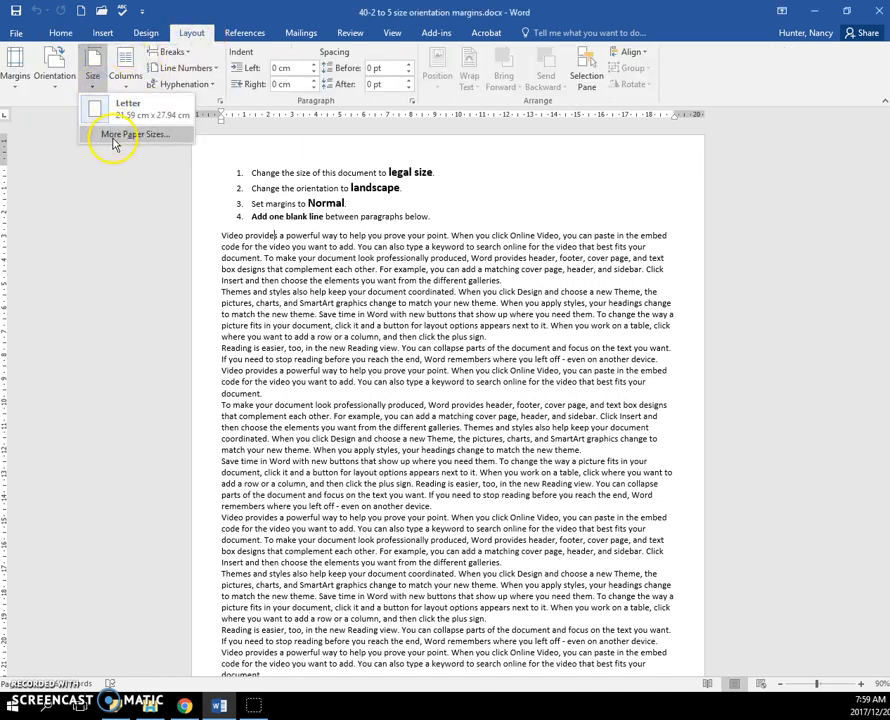
pyautogui.click(140, 134)
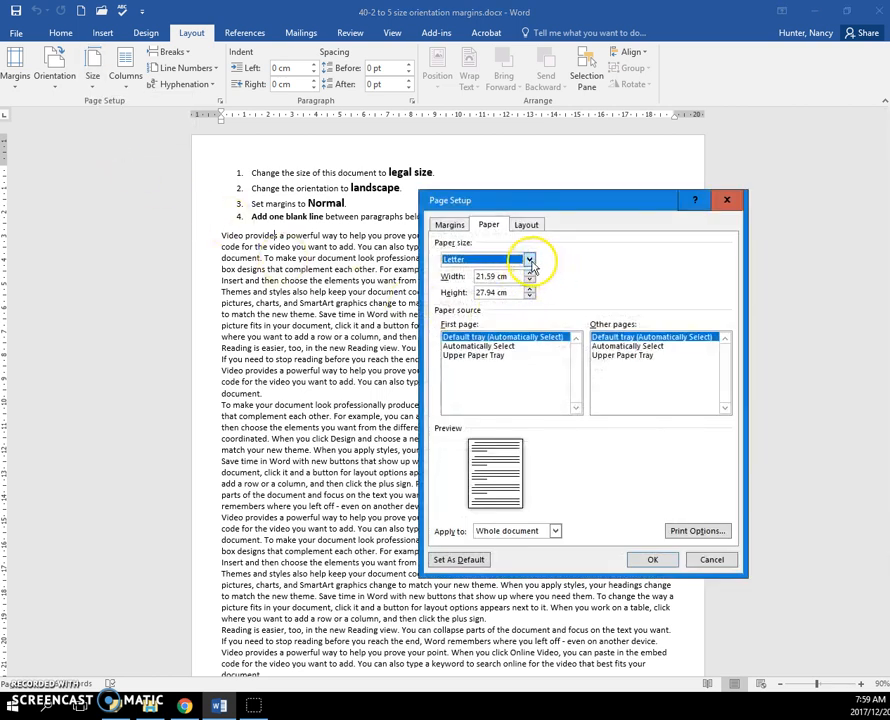
pyautogui.click(528, 259)
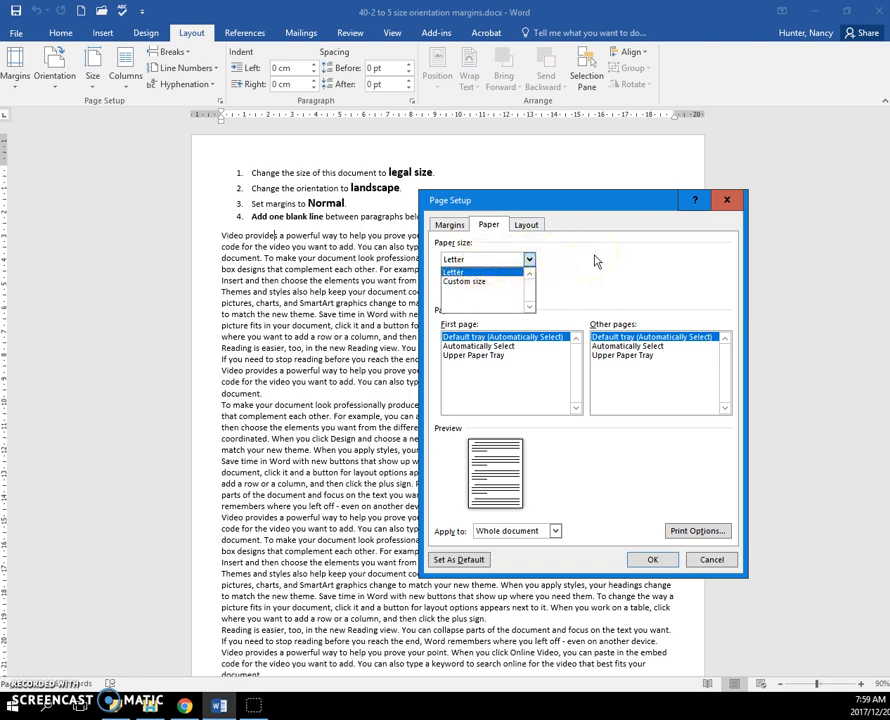
pyautogui.moveTo(727, 200)
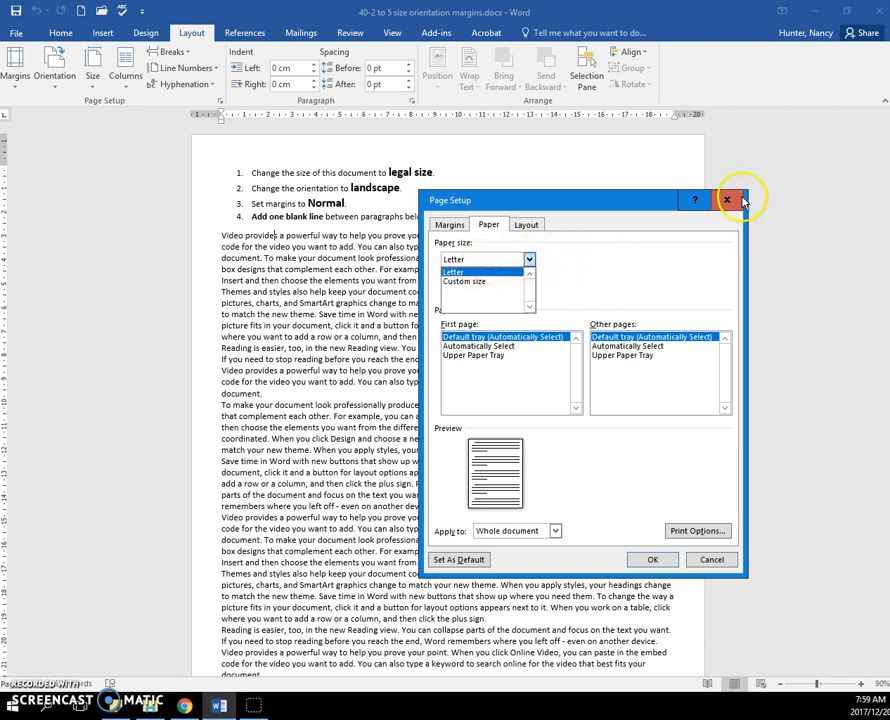
pyautogui.click(738, 200)
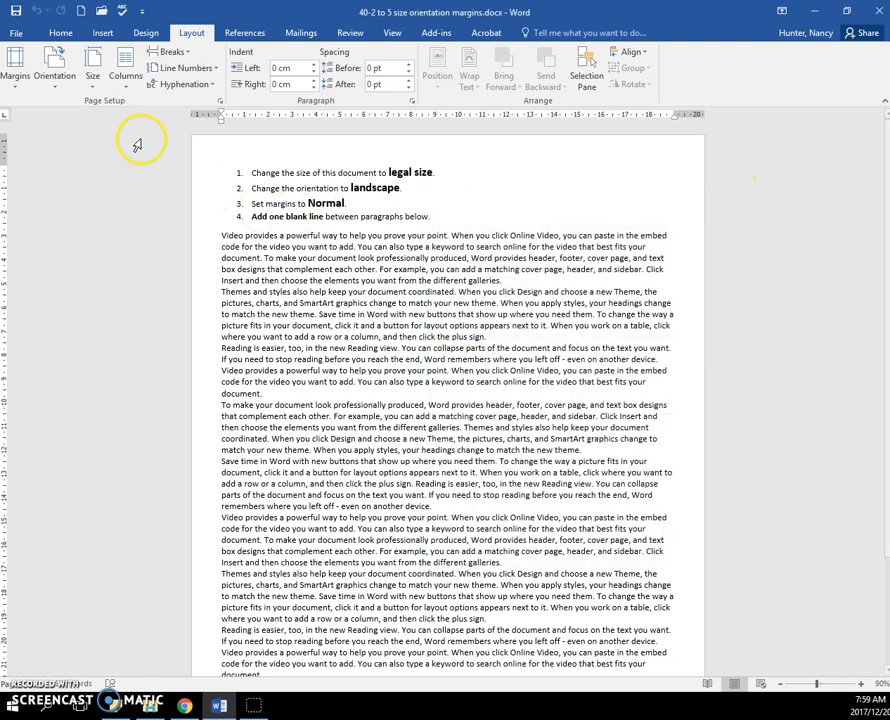
# Set Word's Advanced option 'Show measurements in units of' to Inches
pyautogui.click(16, 32)
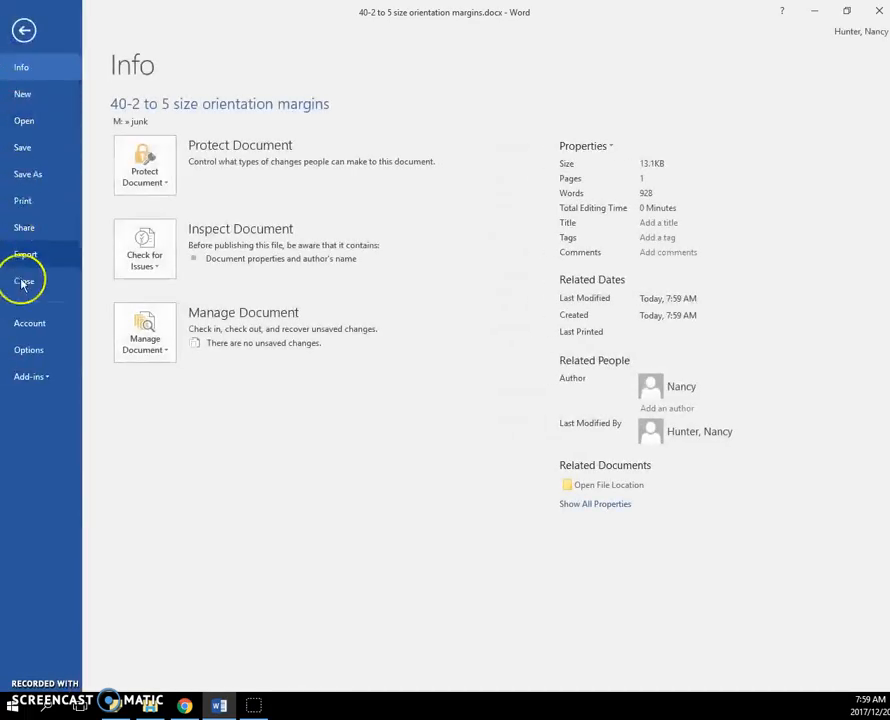
pyautogui.click(28, 349)
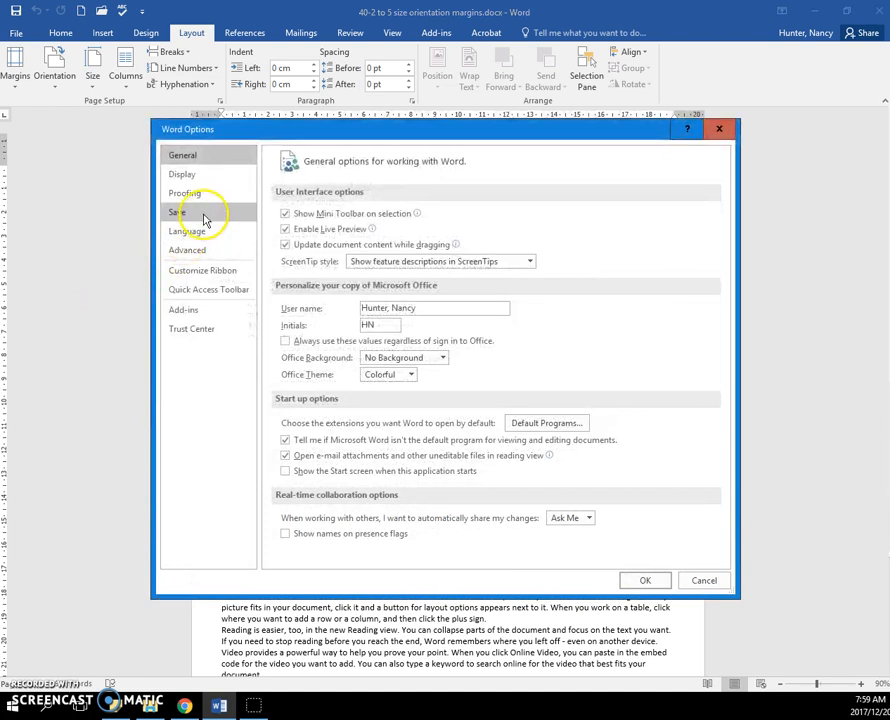
pyautogui.click(187, 249)
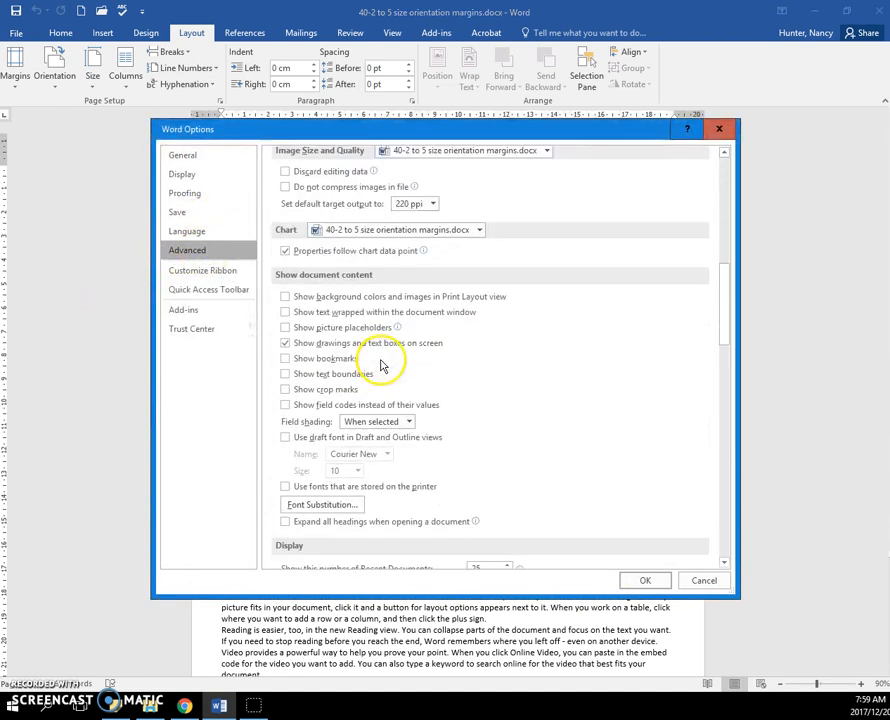
pyautogui.scroll(-3)
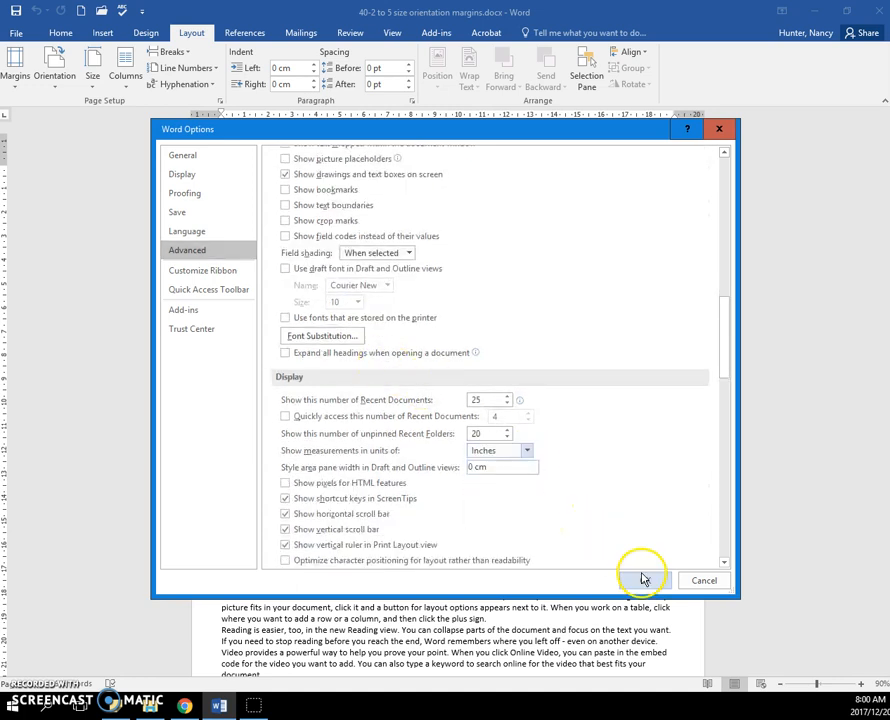
pyautogui.click(668, 580)
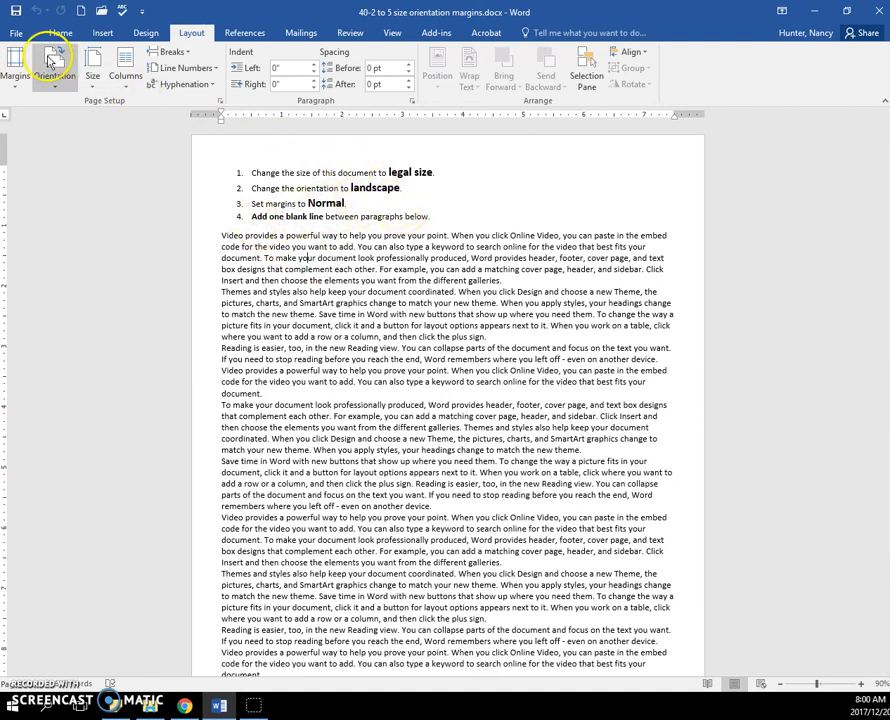
# Recheck More Paper Sizes, still only Letter, then bring up the File Info view
pyautogui.click(92, 65)
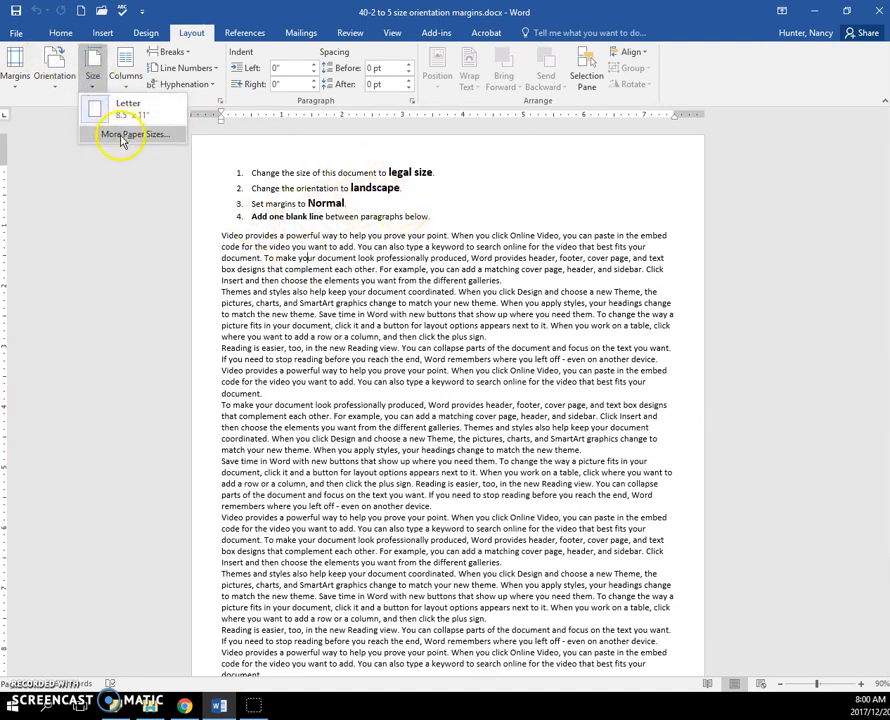
pyautogui.click(130, 134)
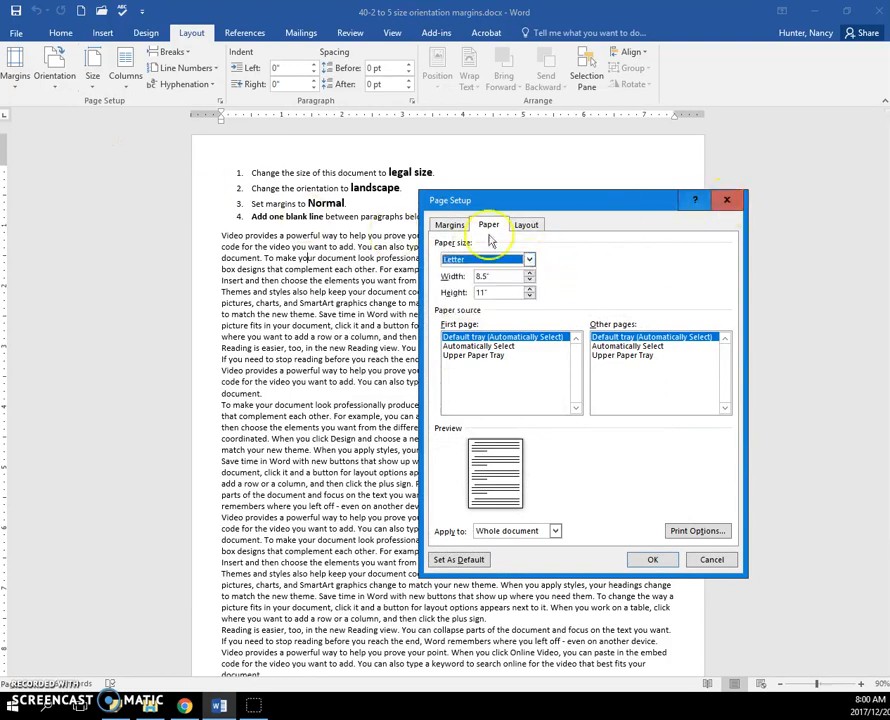
pyautogui.click(652, 559)
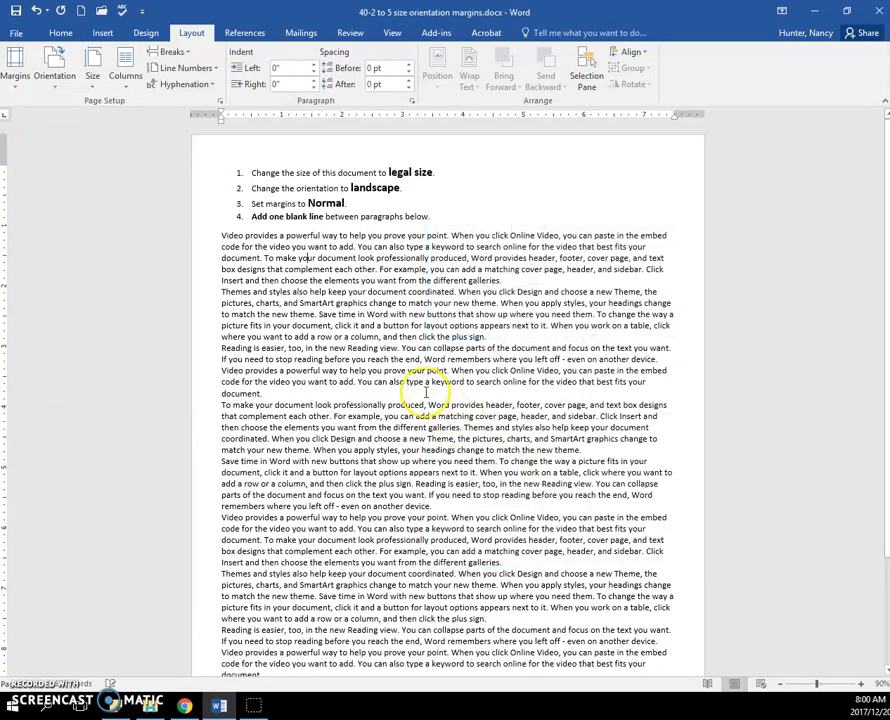
pyautogui.click(16, 33)
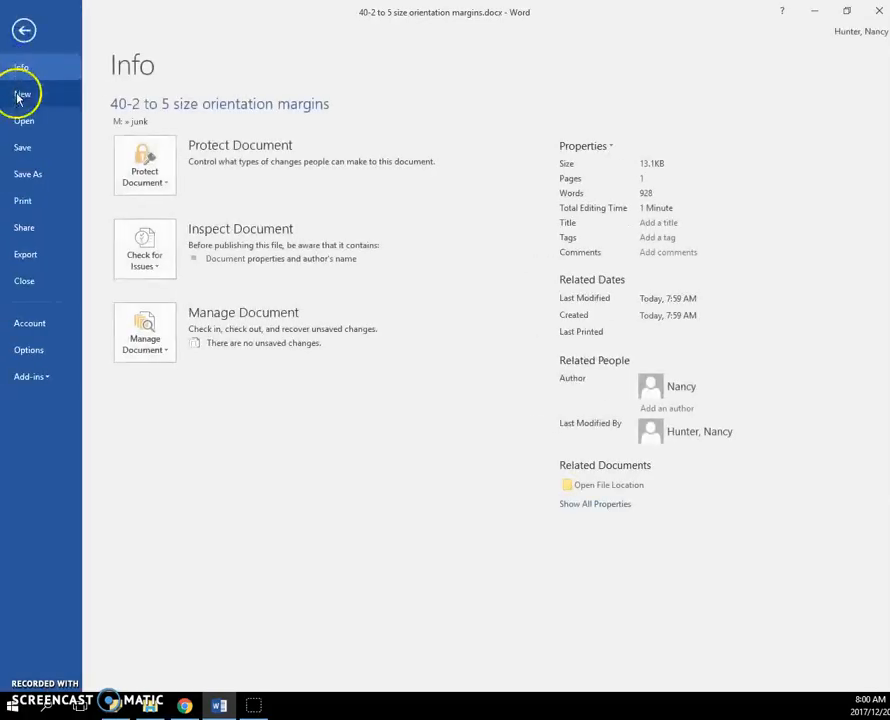
# Select the llc206p24i on DSBNACPRNS printer in Print settings and return to the document
pyautogui.click(22, 200)
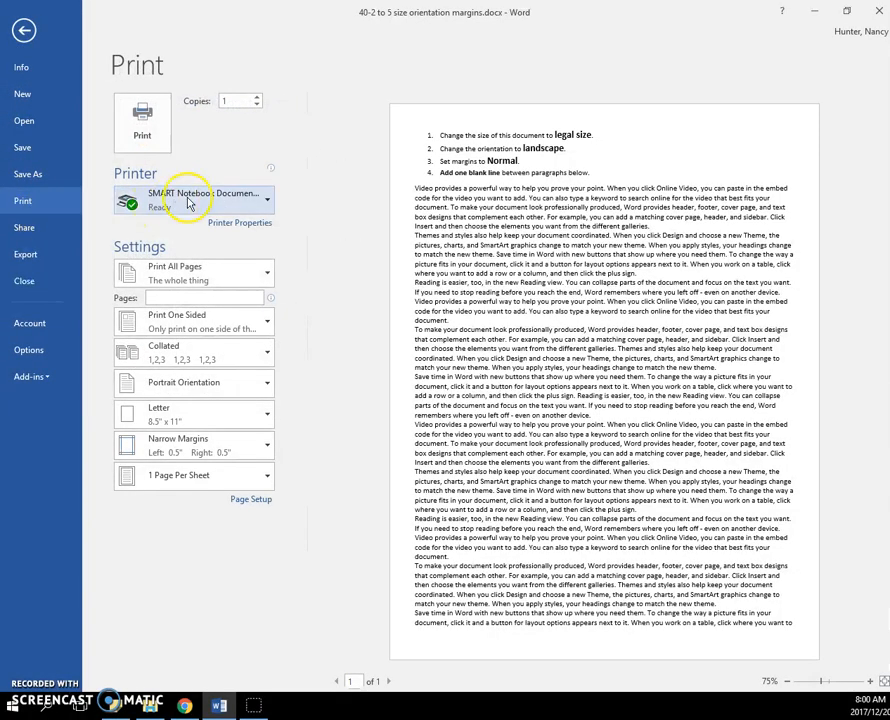
pyautogui.moveTo(193, 194)
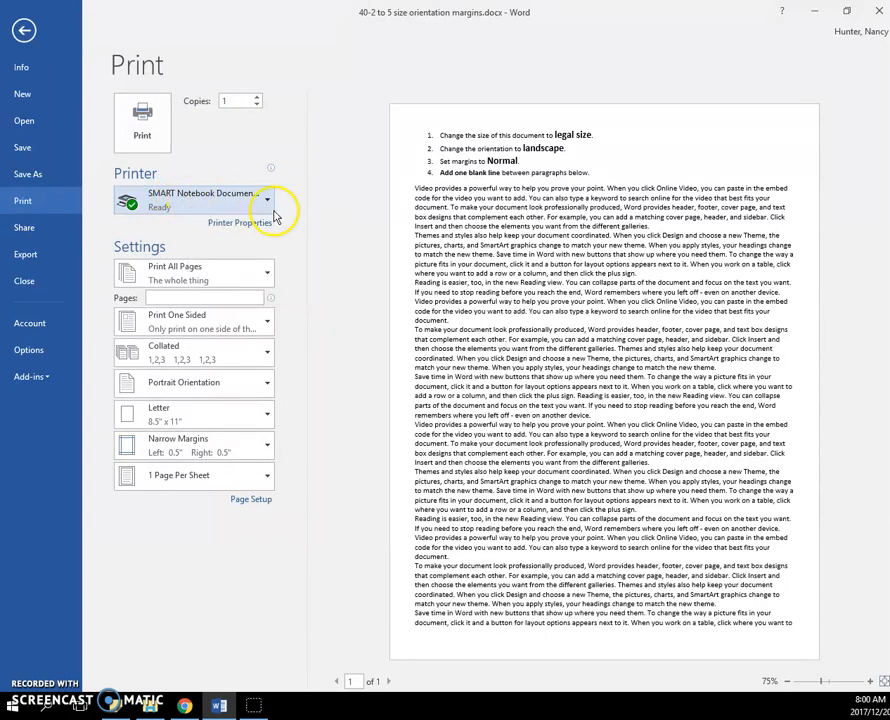
pyautogui.click(266, 200)
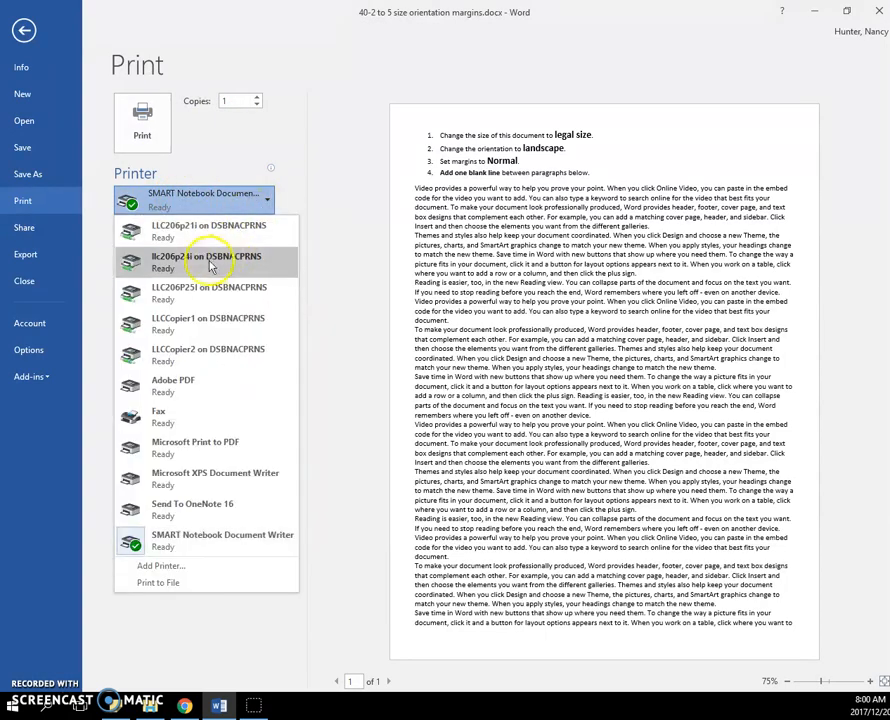
pyautogui.click(207, 262)
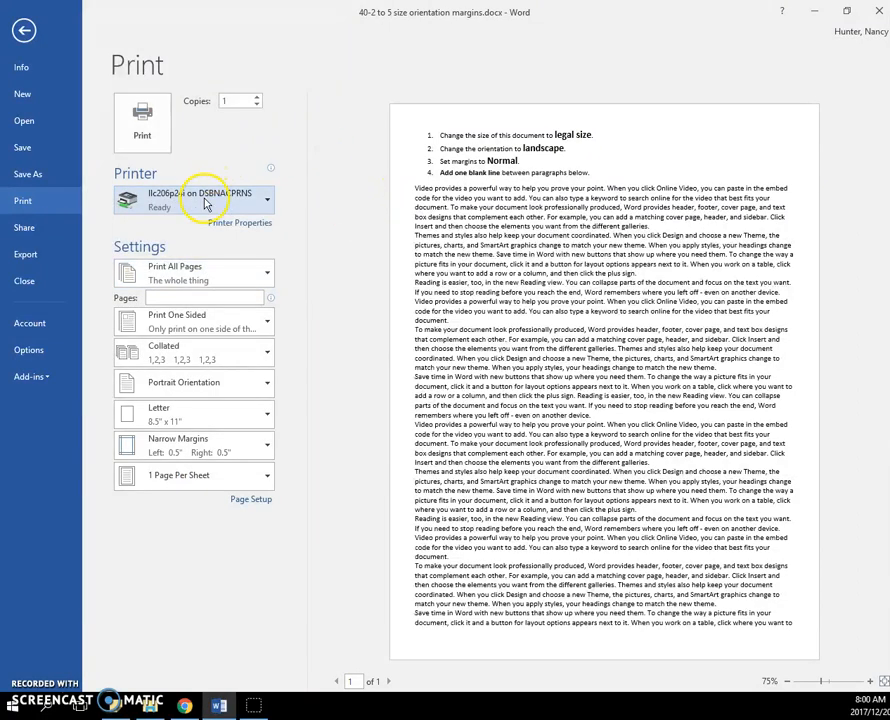
pyautogui.moveTo(195, 205)
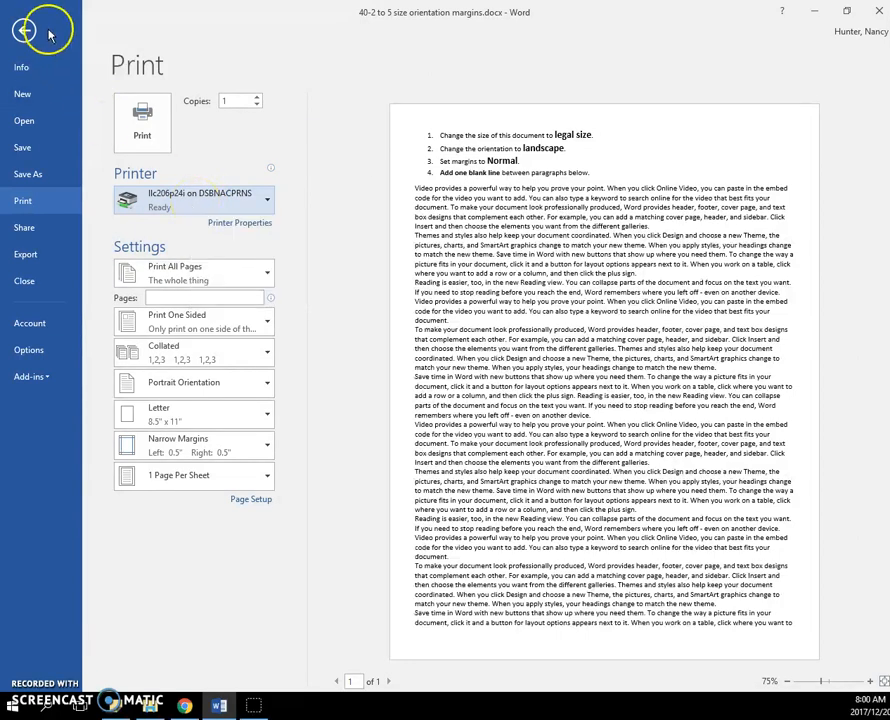
pyautogui.click(24, 30)
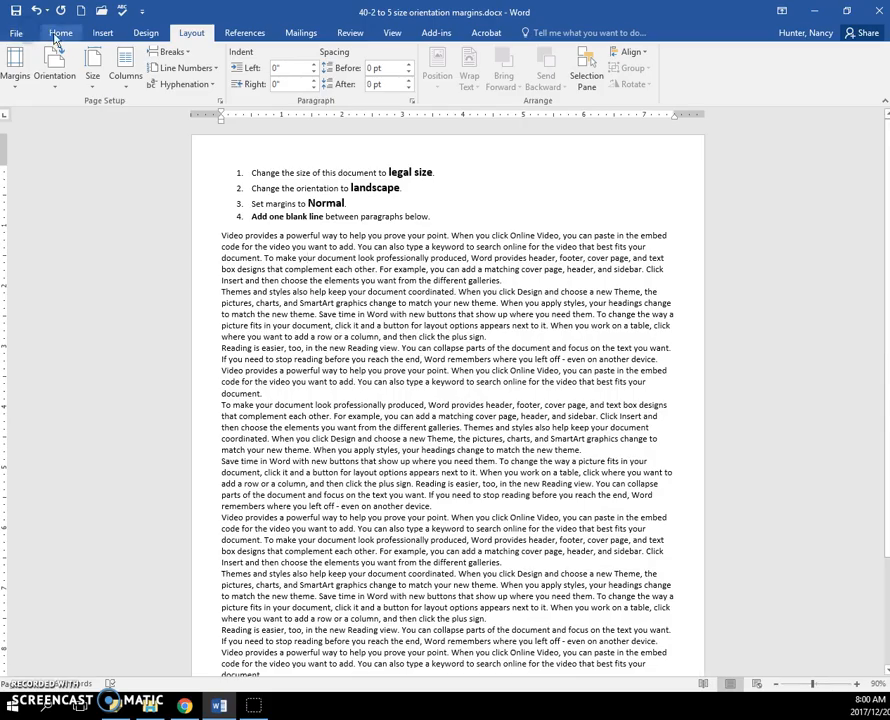
# Set the paper size to Legal and the orientation to Landscape
pyautogui.click(92, 65)
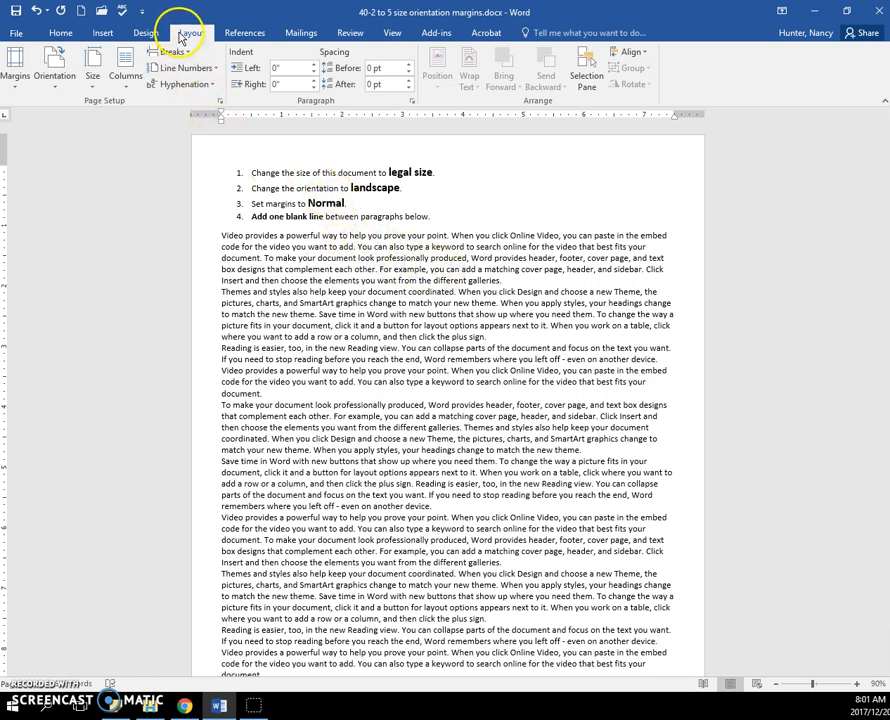
pyautogui.click(54, 68)
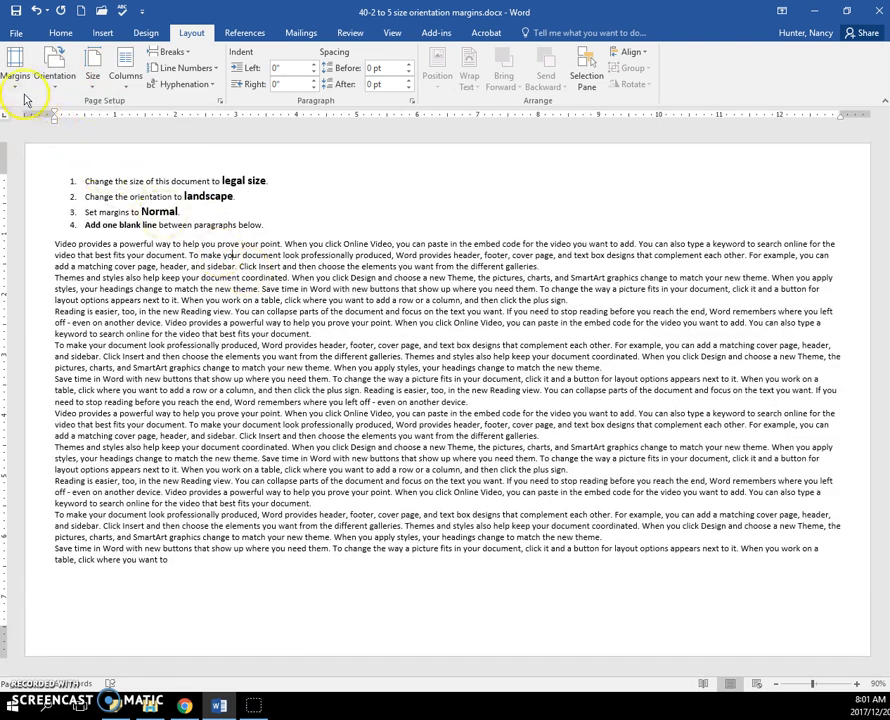
# Apply the Normal one-inch margin preset from Layout > Margins
pyautogui.click(14, 65)
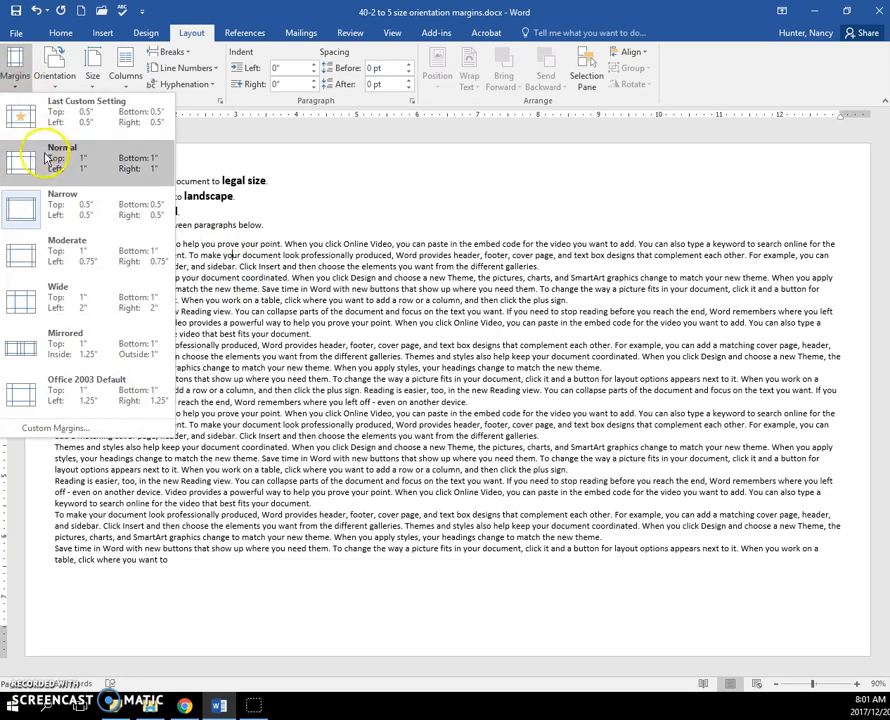
pyautogui.click(62, 160)
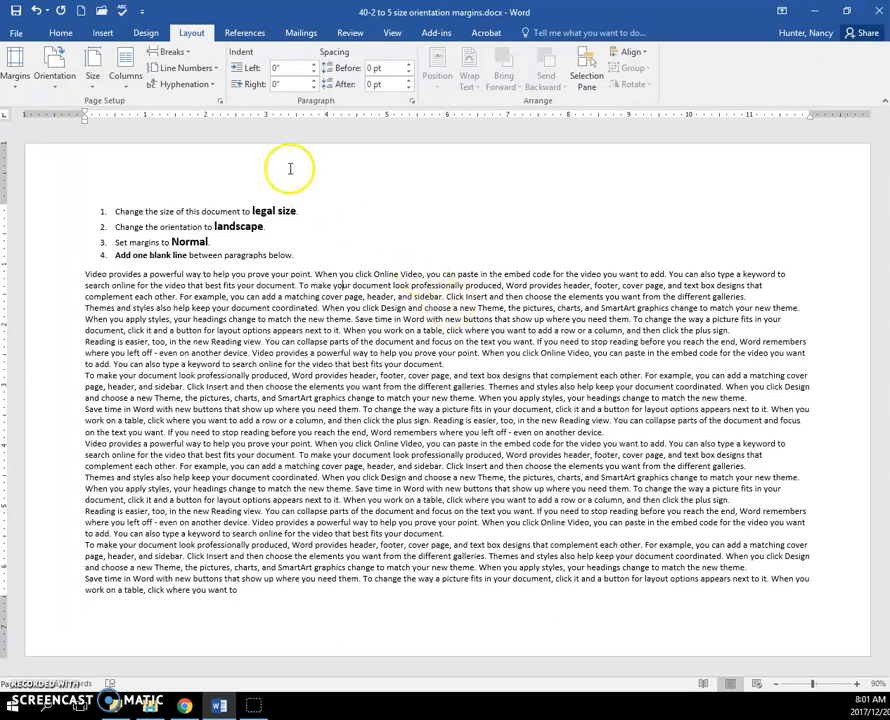
# Turn on Show/Hide ¶ on the Home tab to display formatting marks
pyautogui.click(61, 32)
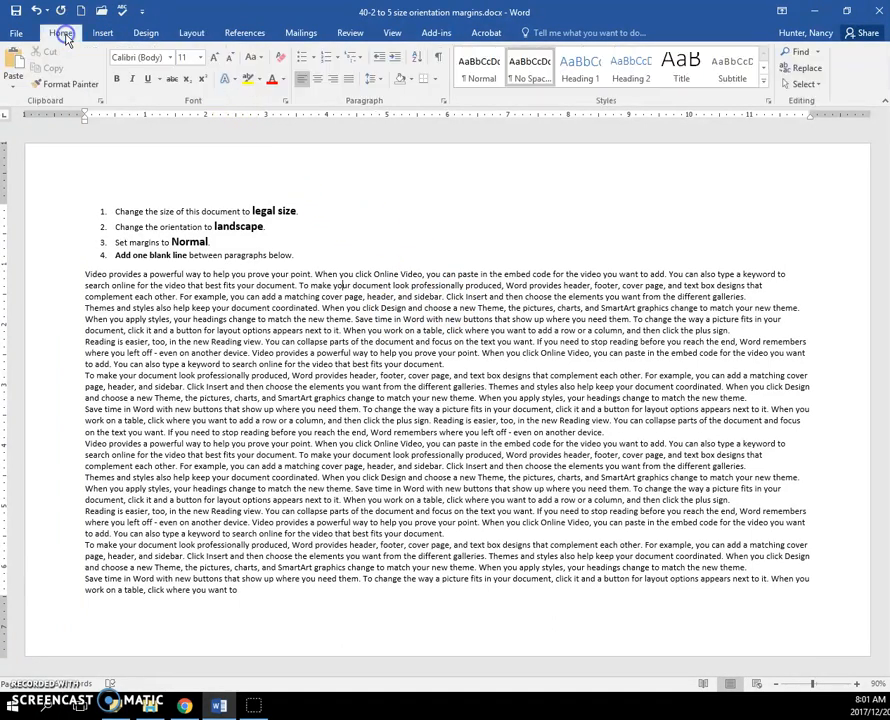
pyautogui.moveTo(437, 59)
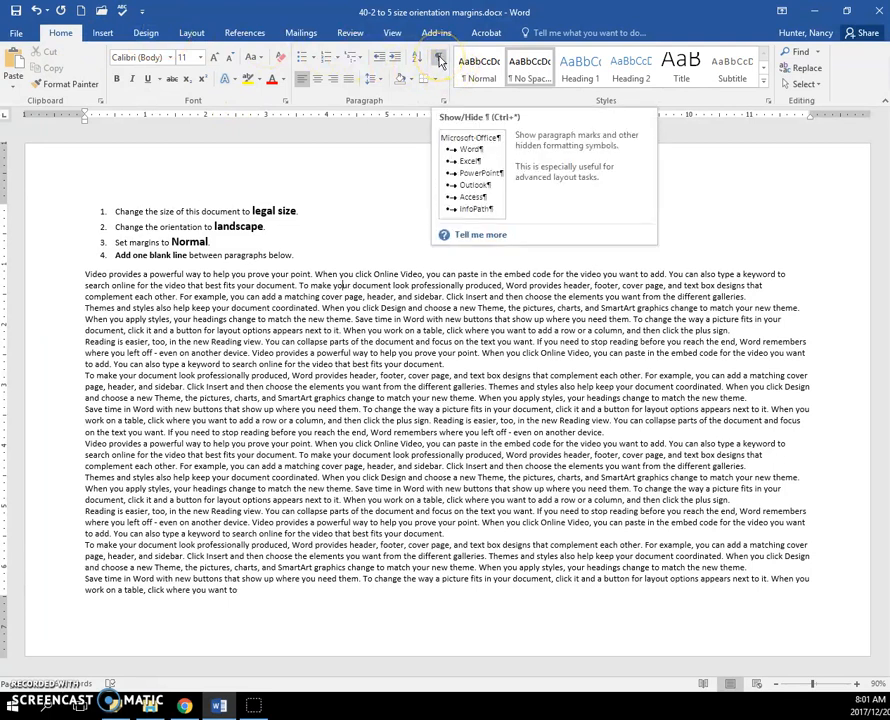
pyautogui.click(438, 59)
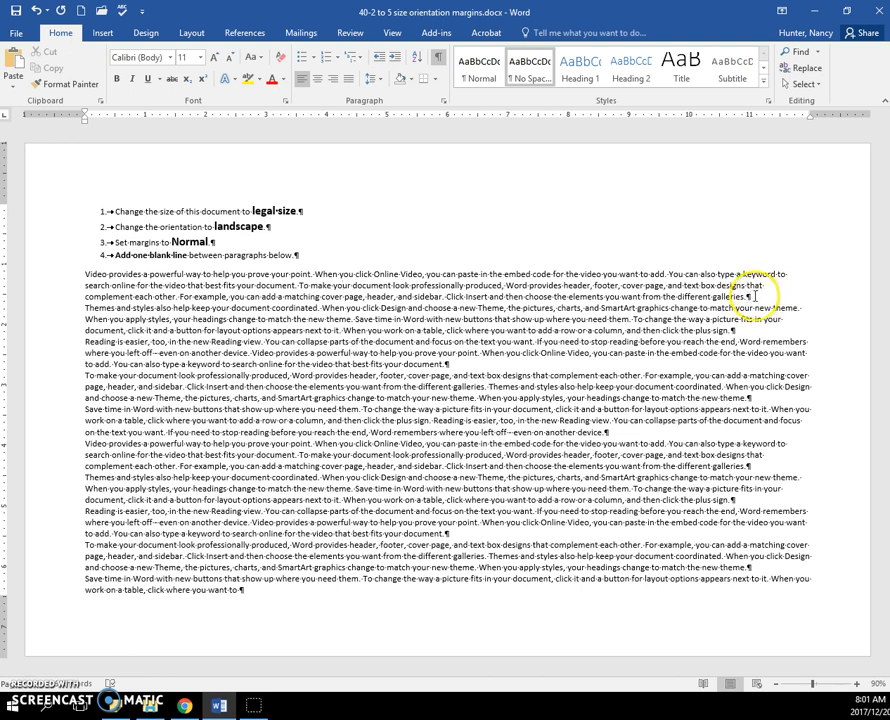
pyautogui.moveTo(763, 328)
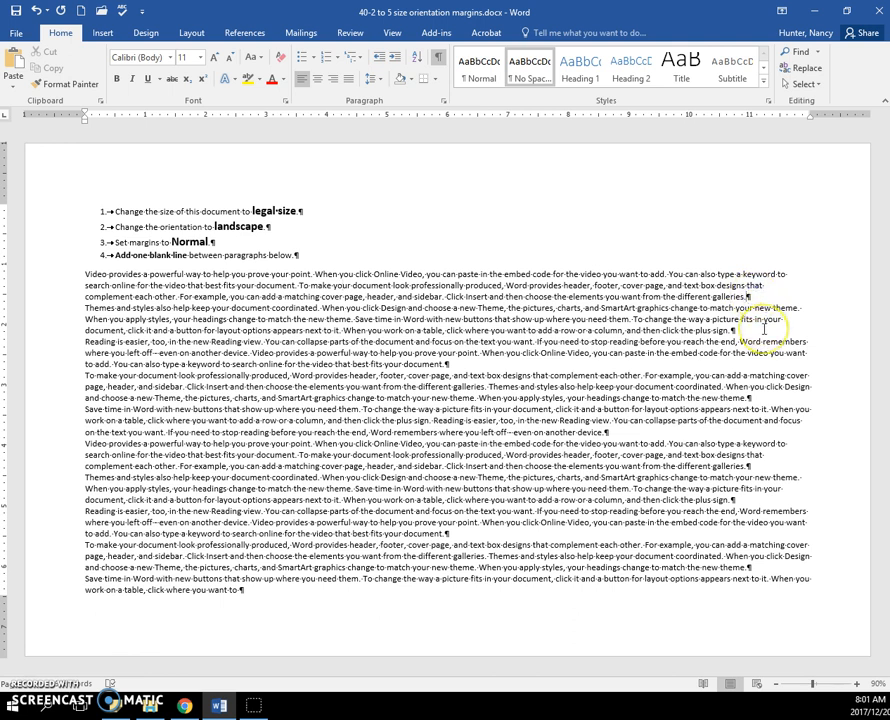